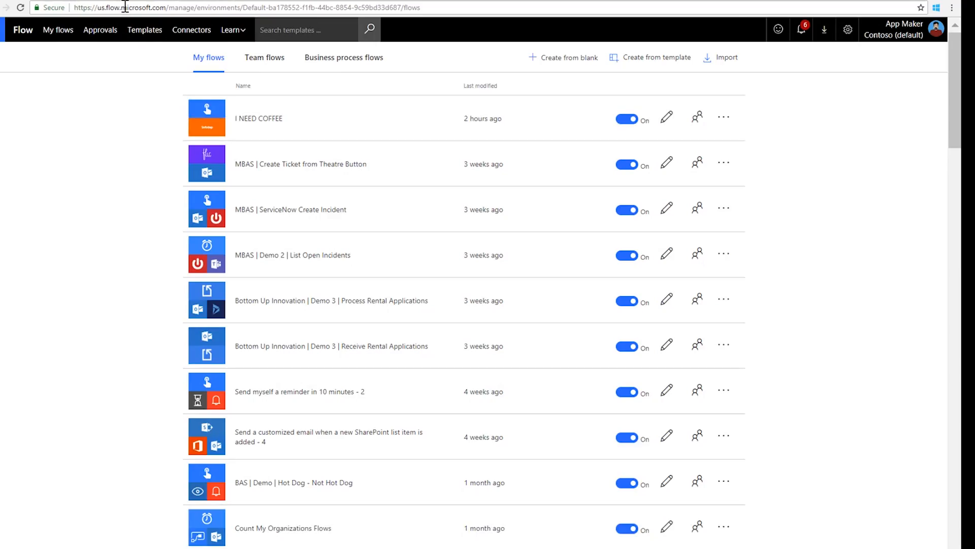
mouse_move(557, 65)
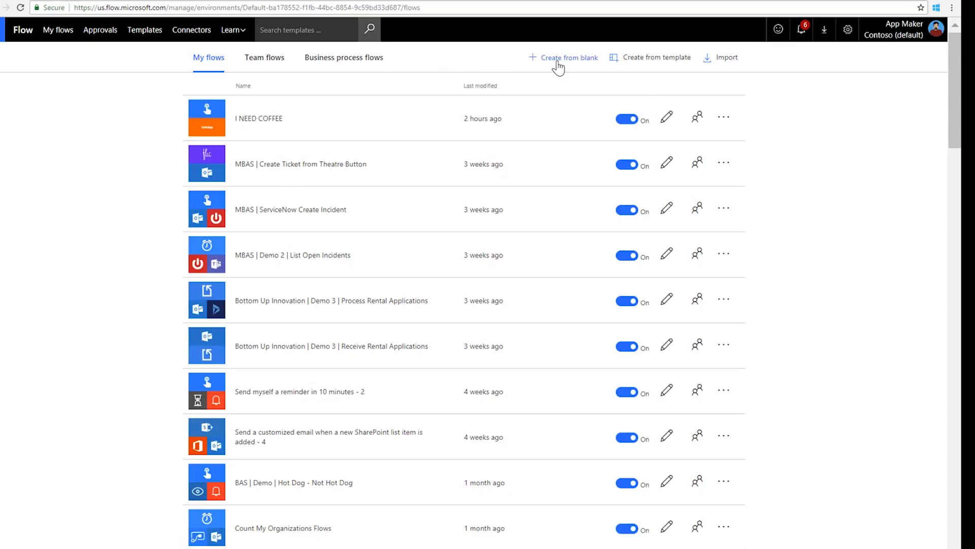
mouse_move(228, 129)
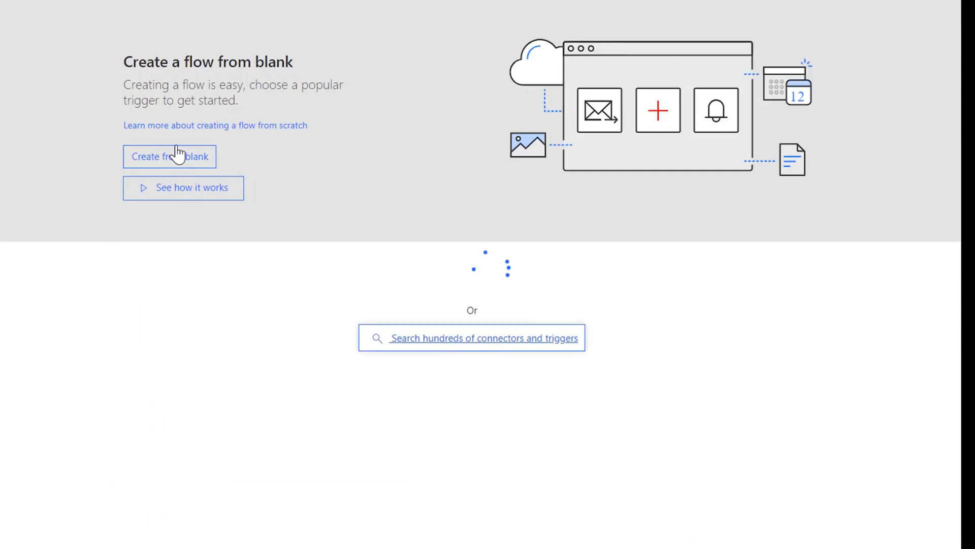
Create the flow from blank and search the triggers for 'Button' to pick the manual trigger
left_click(168, 157)
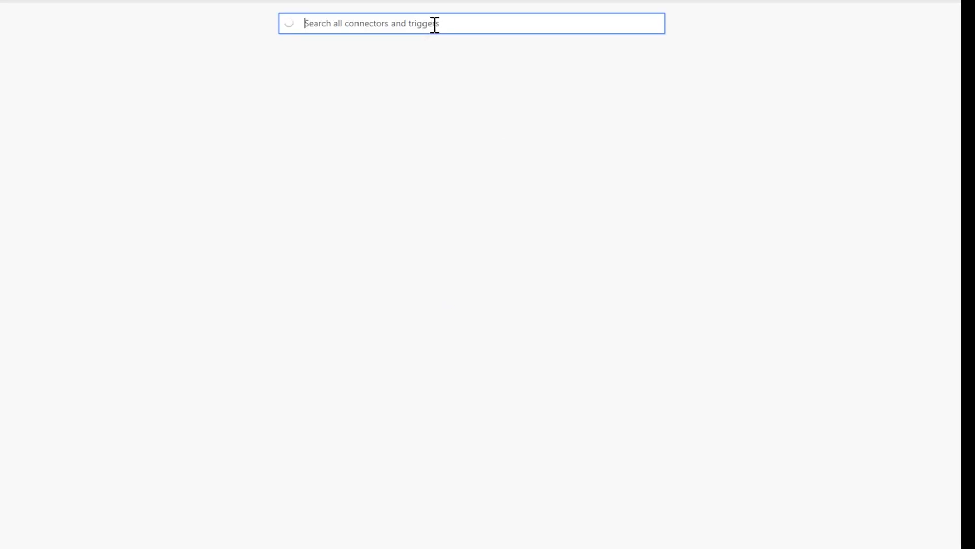
type("Button")
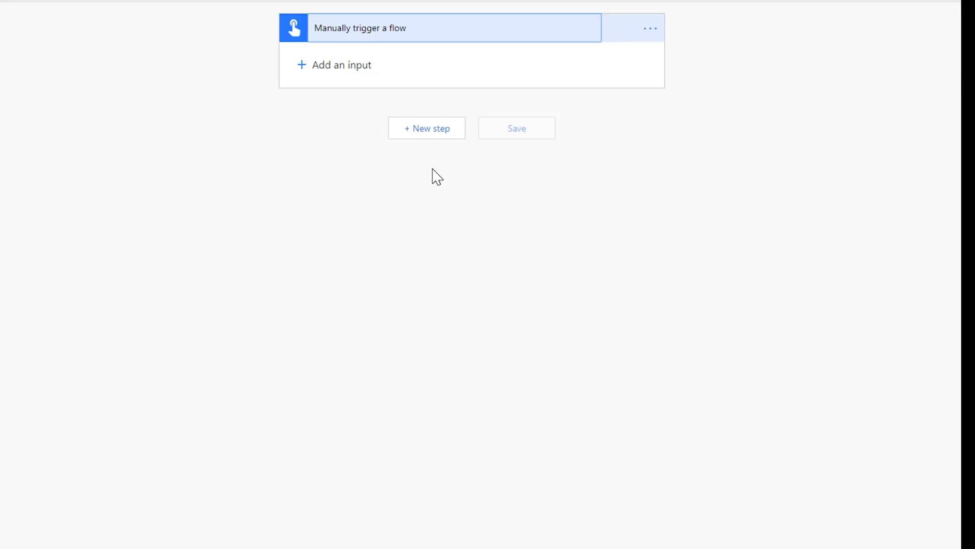
Add a first text input to the trigger and rename it Phone Number
left_click(335, 65)
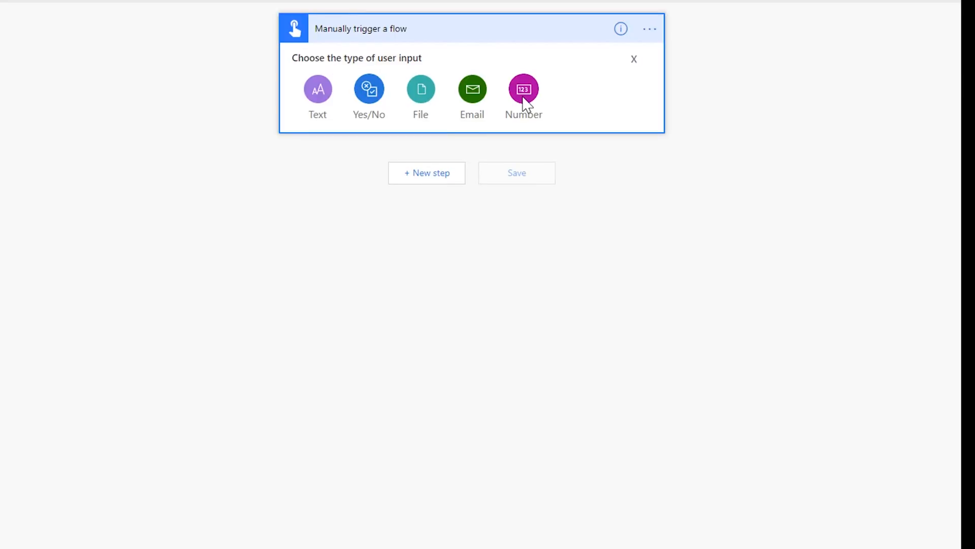
left_click(317, 89)
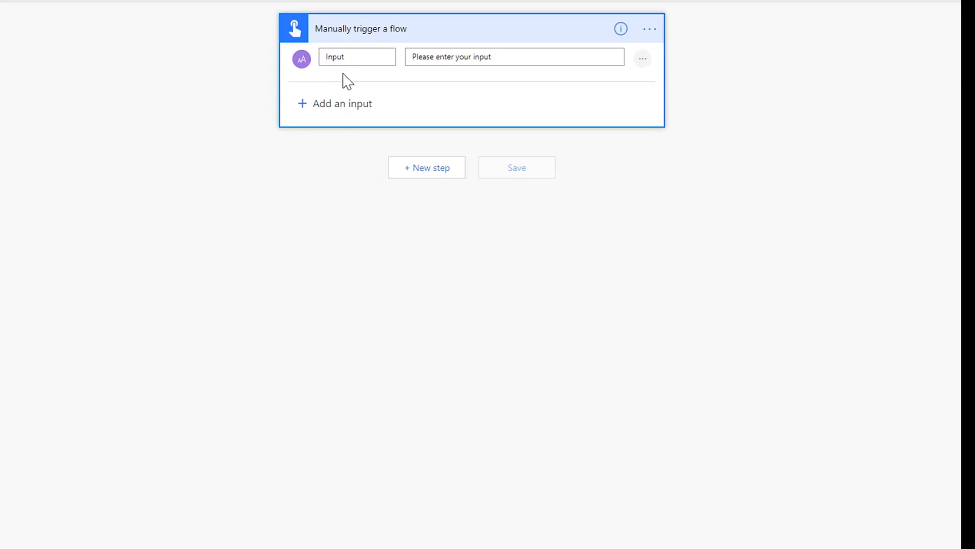
double_click(336, 57)
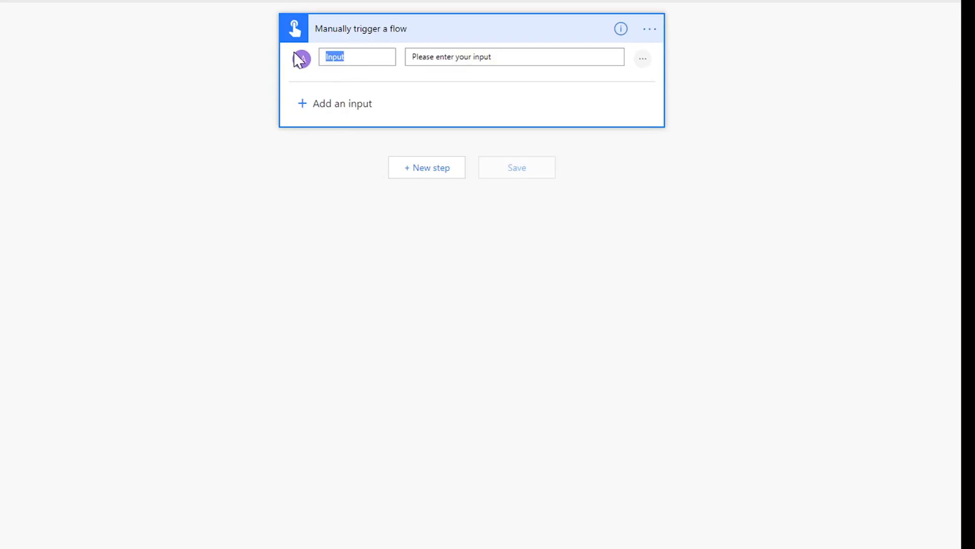
type("Phone Number")
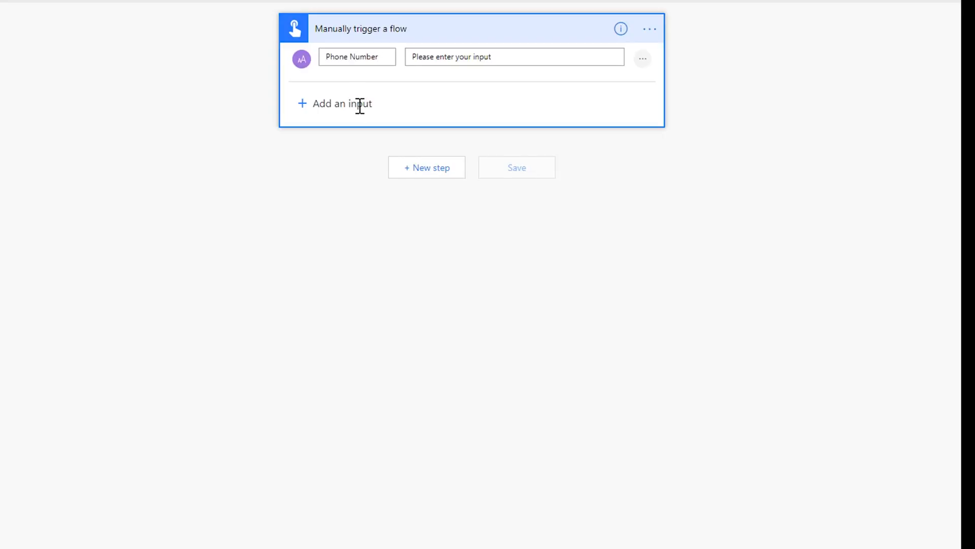
Add two more text inputs named Greeting and Coffee Order
left_click(335, 104)
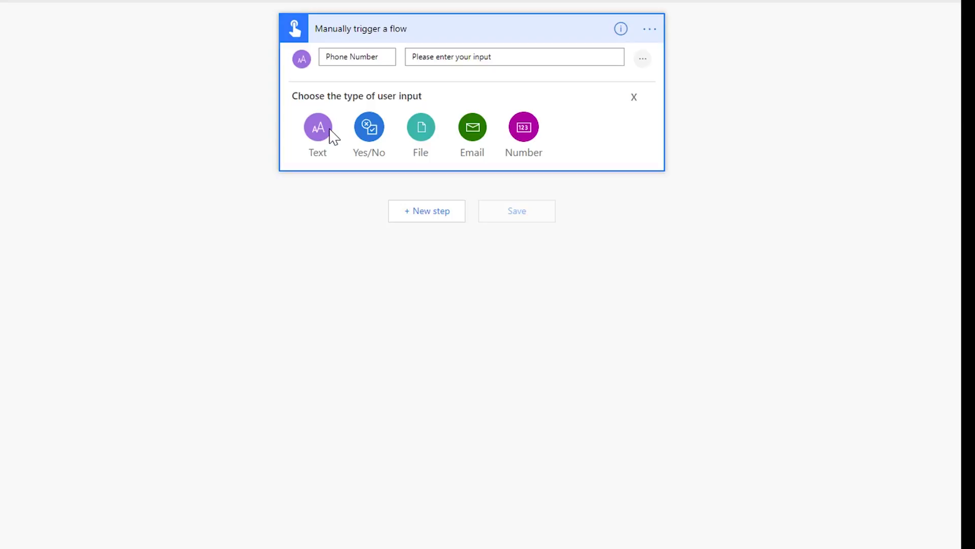
left_click(317, 127)
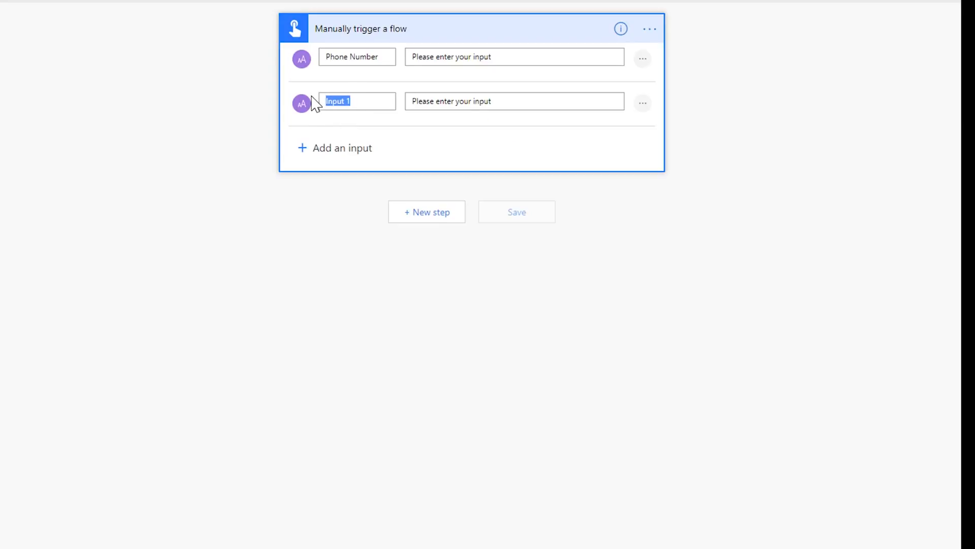
type("Greeting")
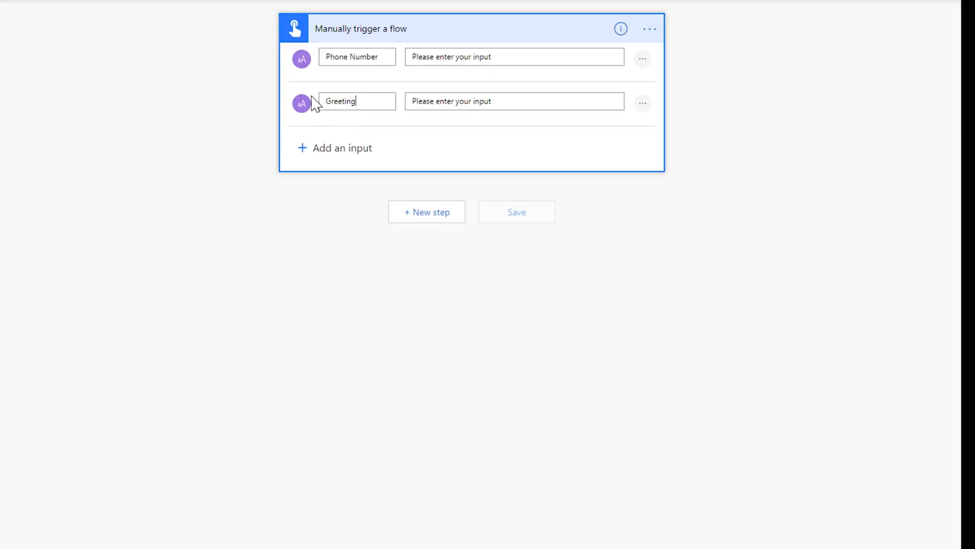
left_click(335, 149)
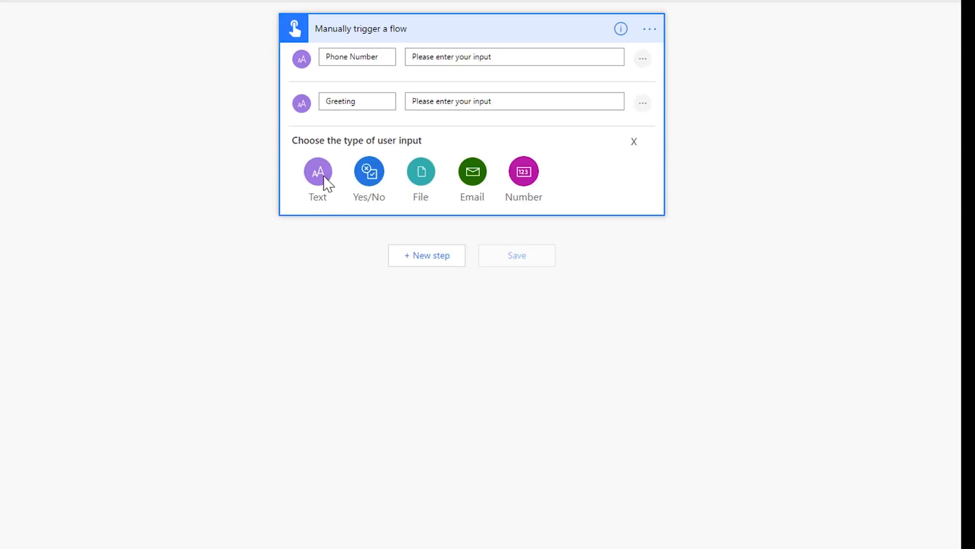
left_click(317, 171)
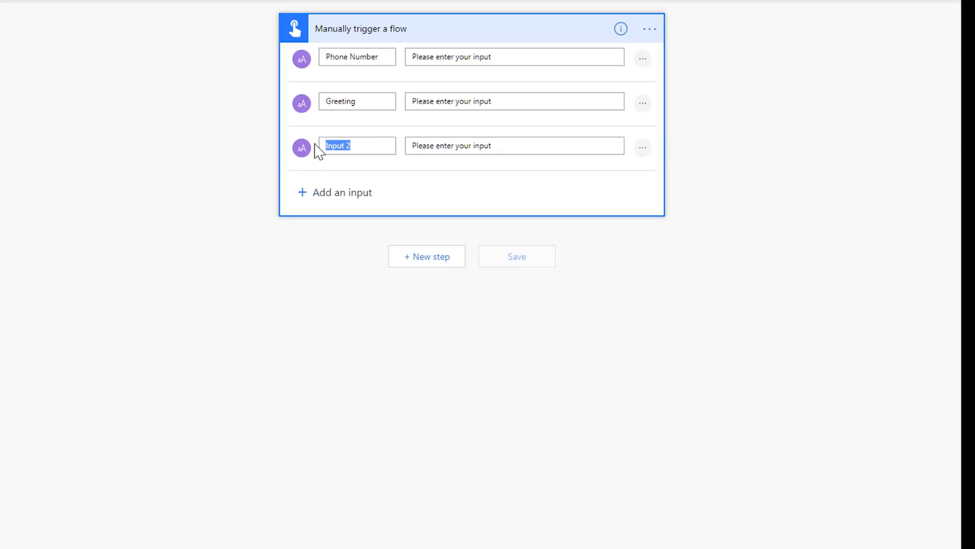
type("Coffee")
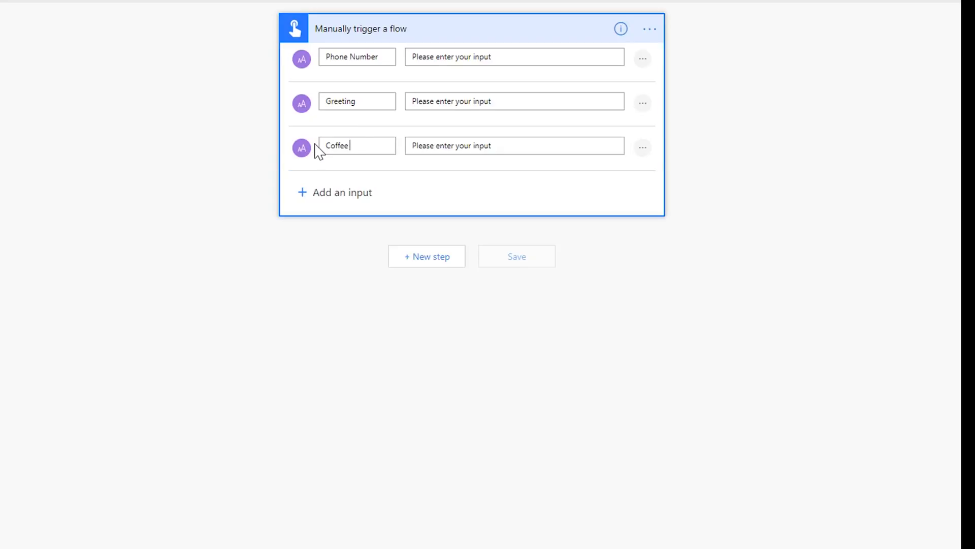
type("Order")
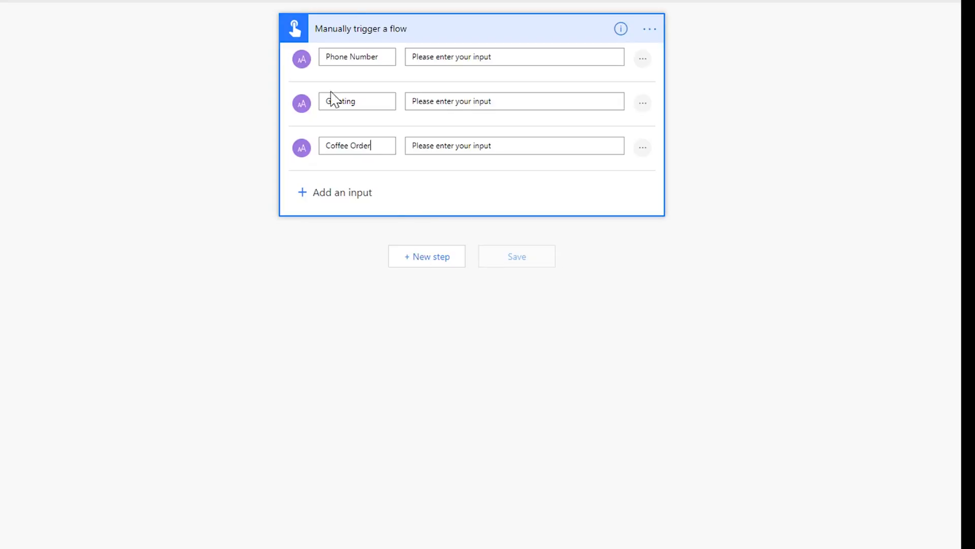
Add a new action step, searching 'infobip' and choosing Infobip - Make a voice call
left_click(427, 256)
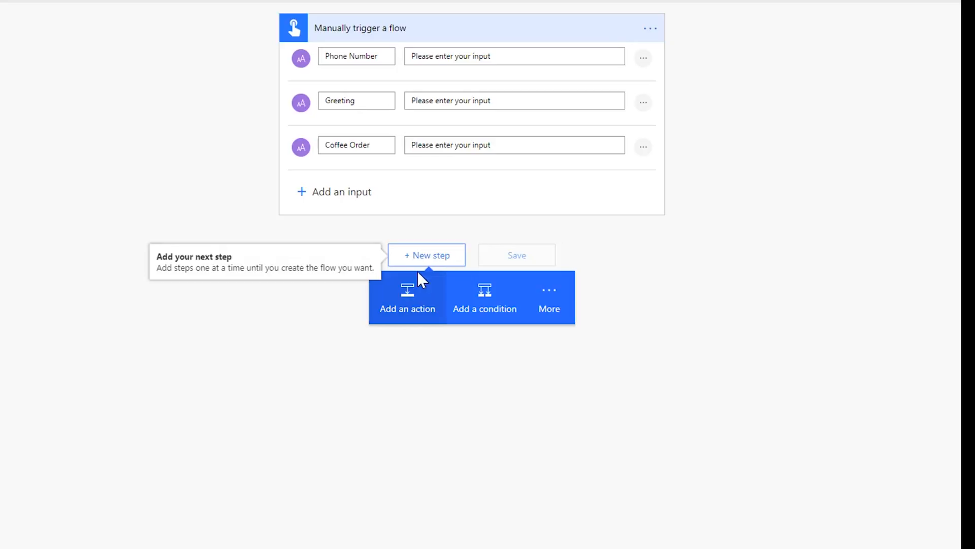
left_click(407, 297)
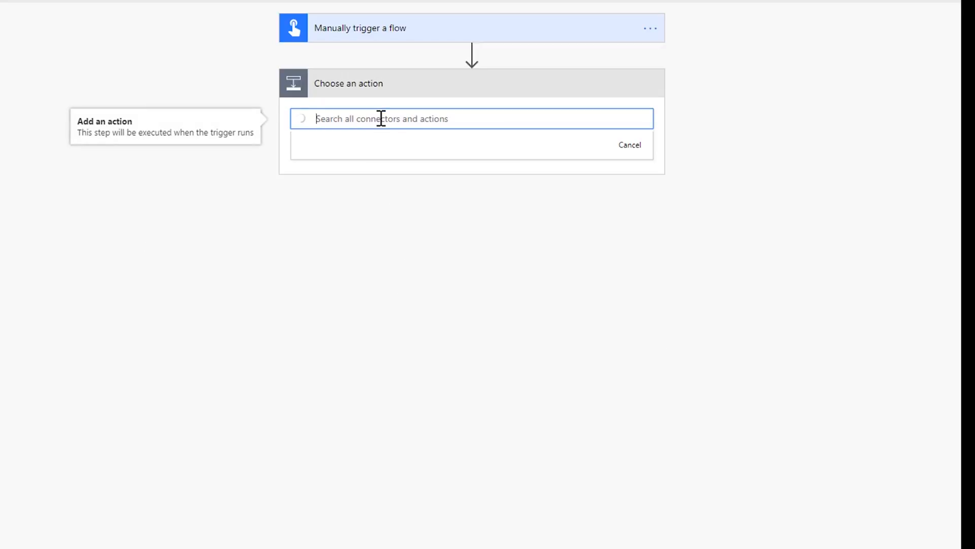
type("infobip")
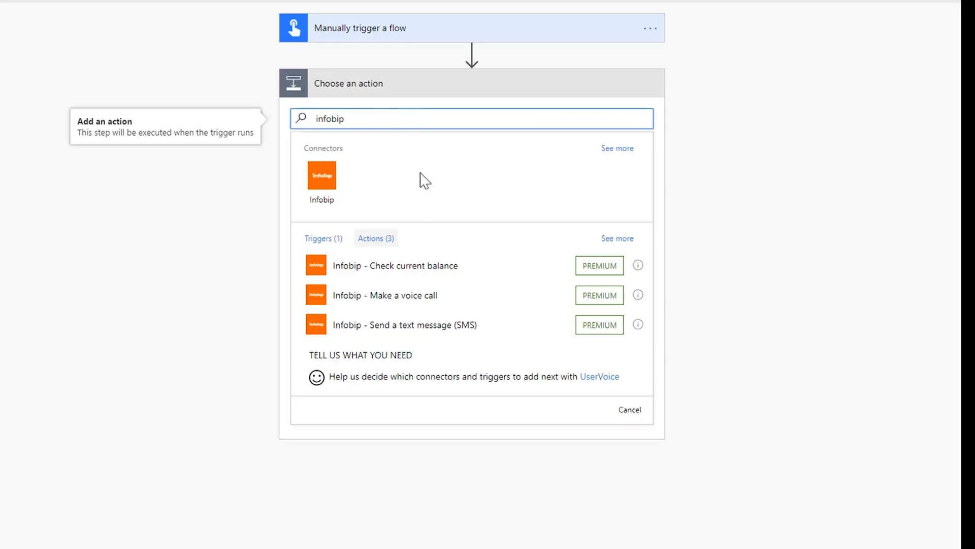
mouse_move(435, 334)
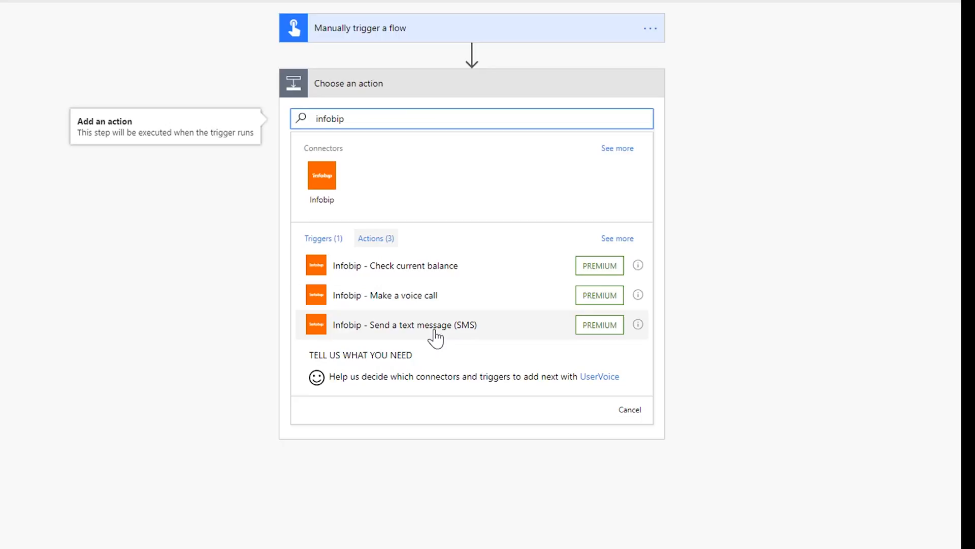
mouse_move(400, 330)
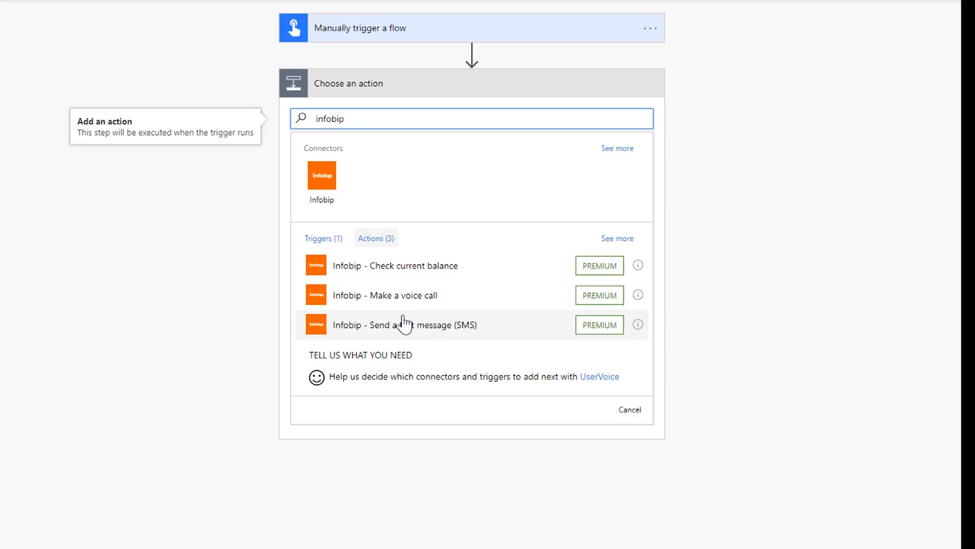
mouse_move(404, 301)
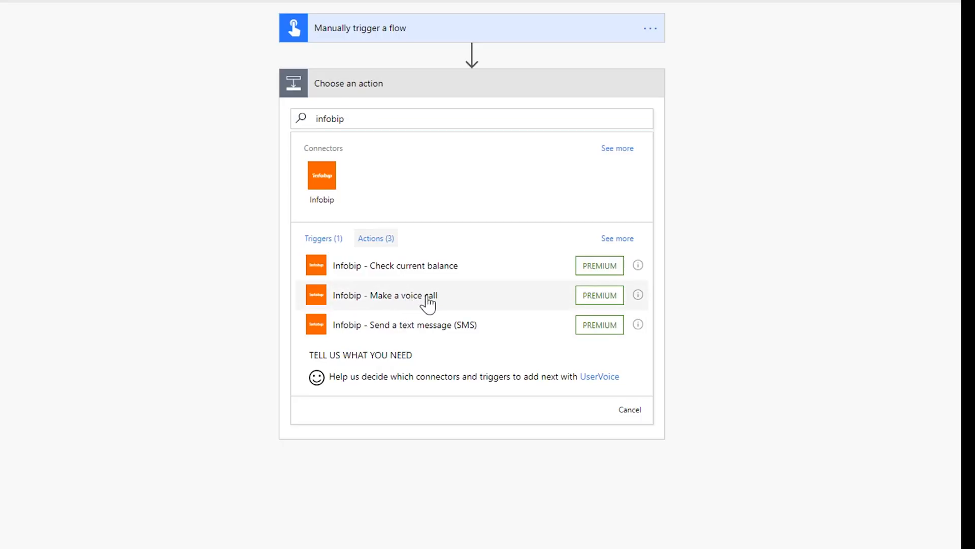
left_click(394, 295)
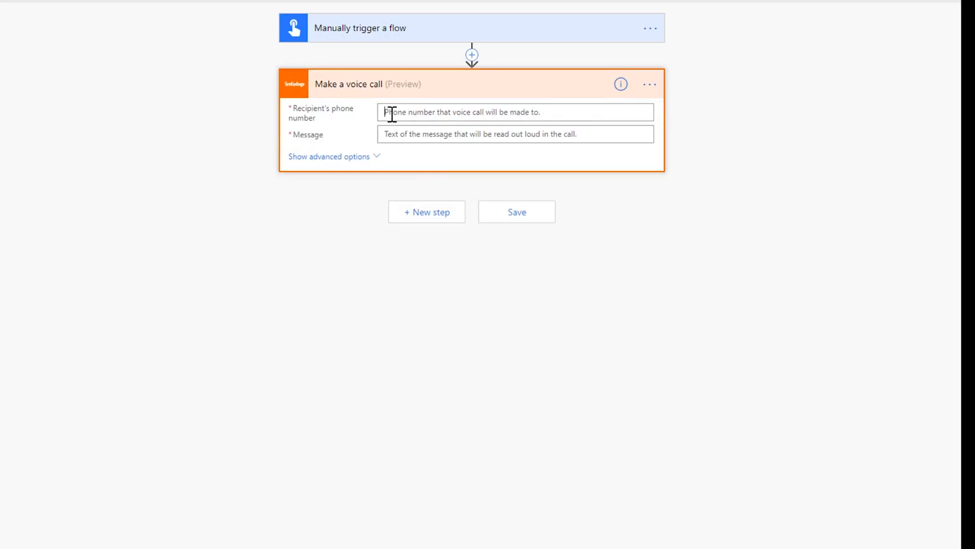
Set the recipient's phone number to the Phone Number dynamic content
left_click(516, 112)
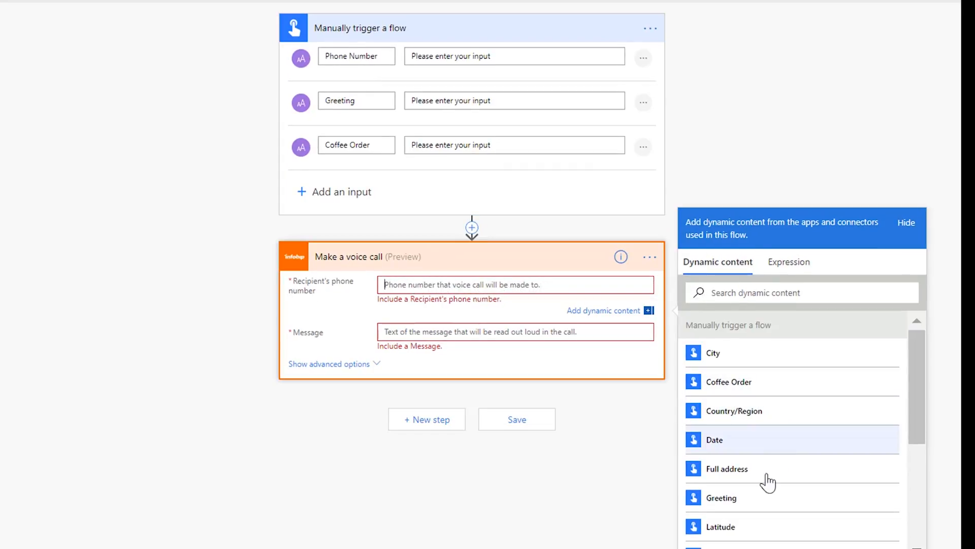
scroll("down", 3)
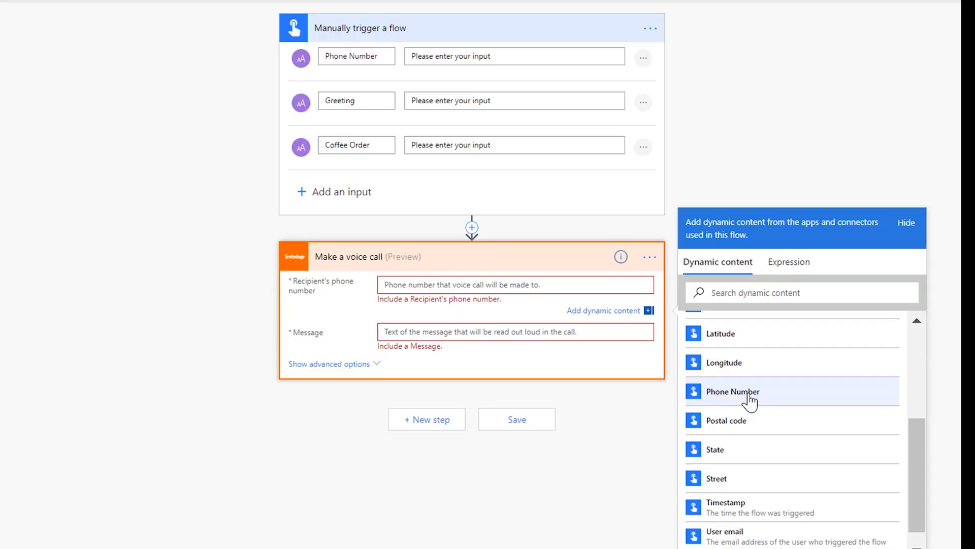
left_click(733, 392)
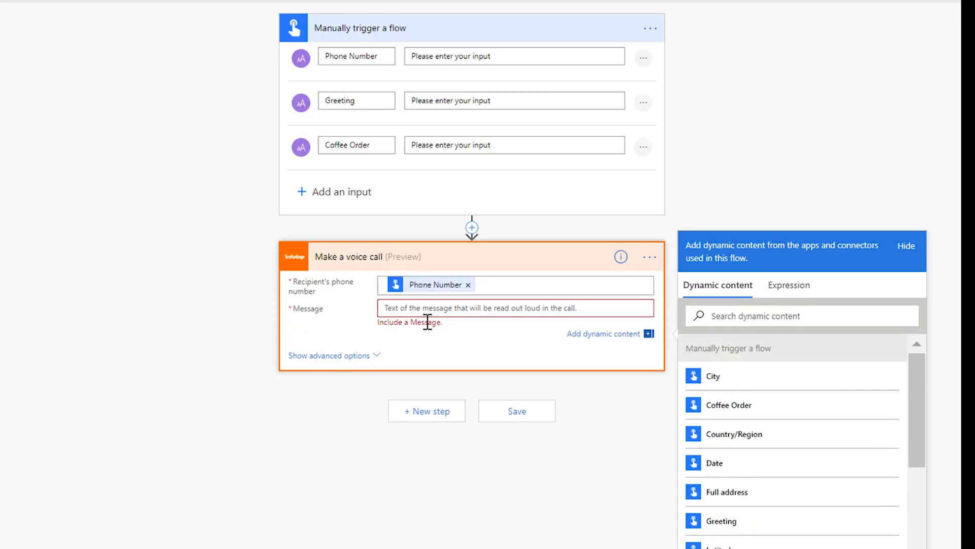
Compose the message from the Greeting and Coffee Order dynamic content
left_click(723, 512)
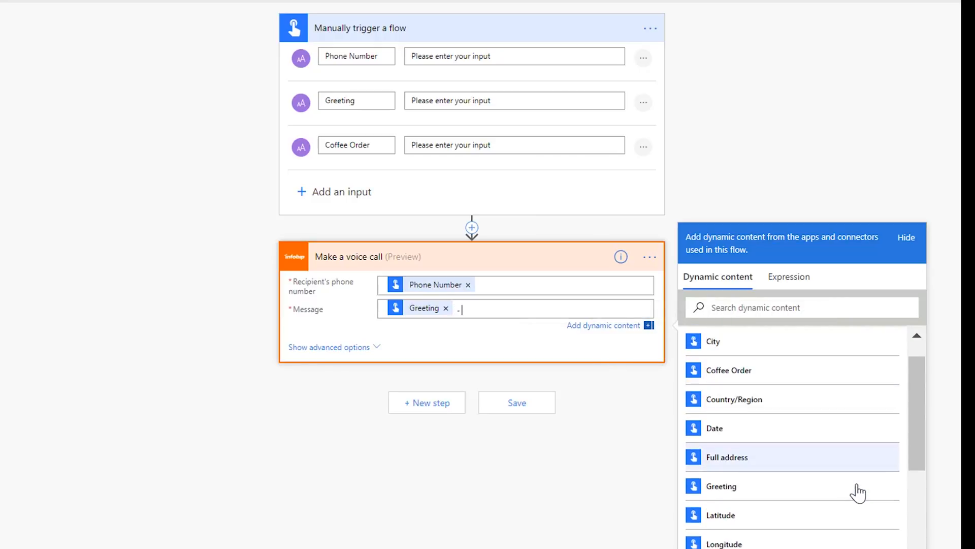
left_click(729, 370)
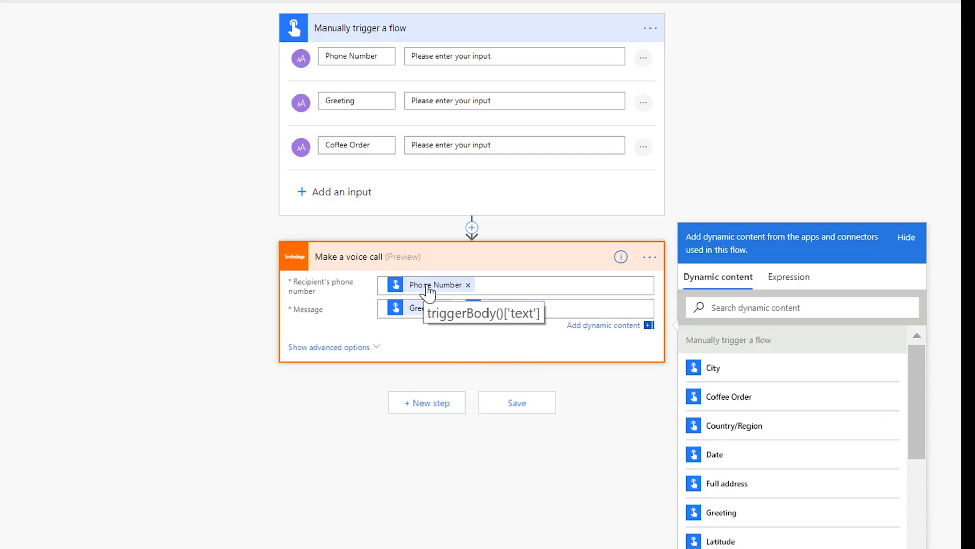
left_click(729, 397)
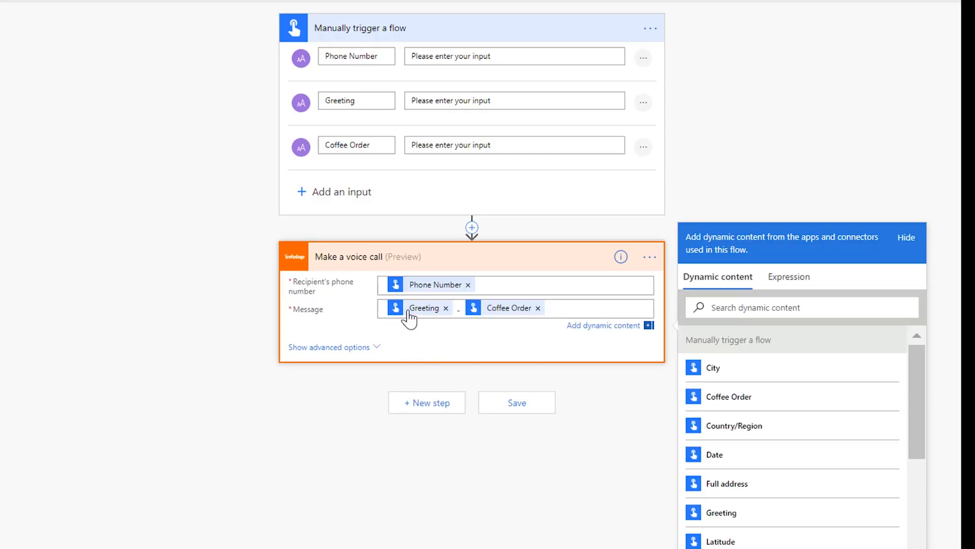
mouse_move(508, 325)
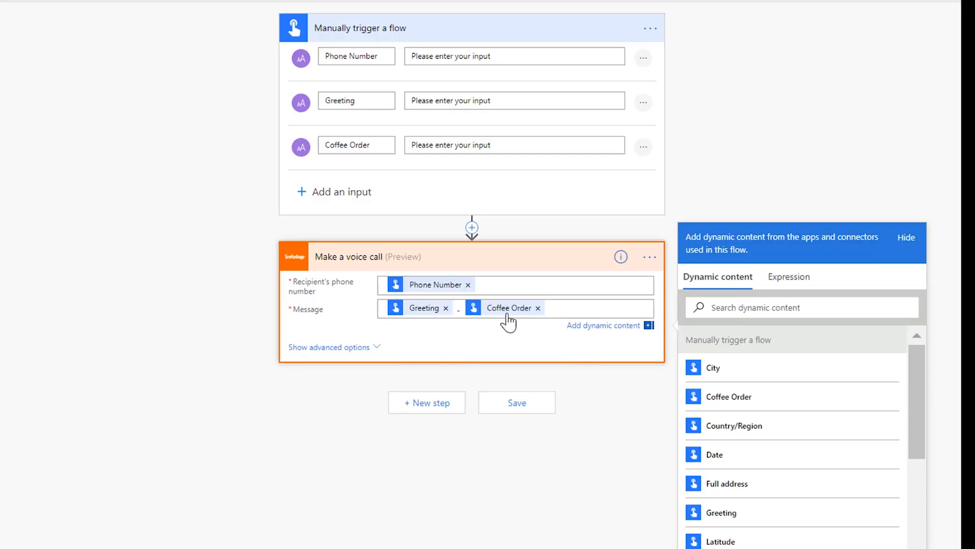
mouse_move(508, 323)
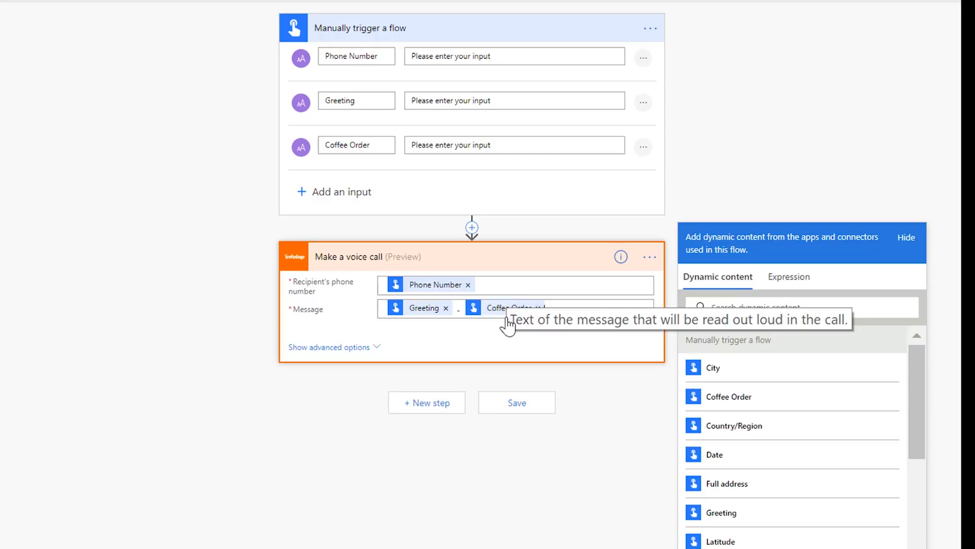